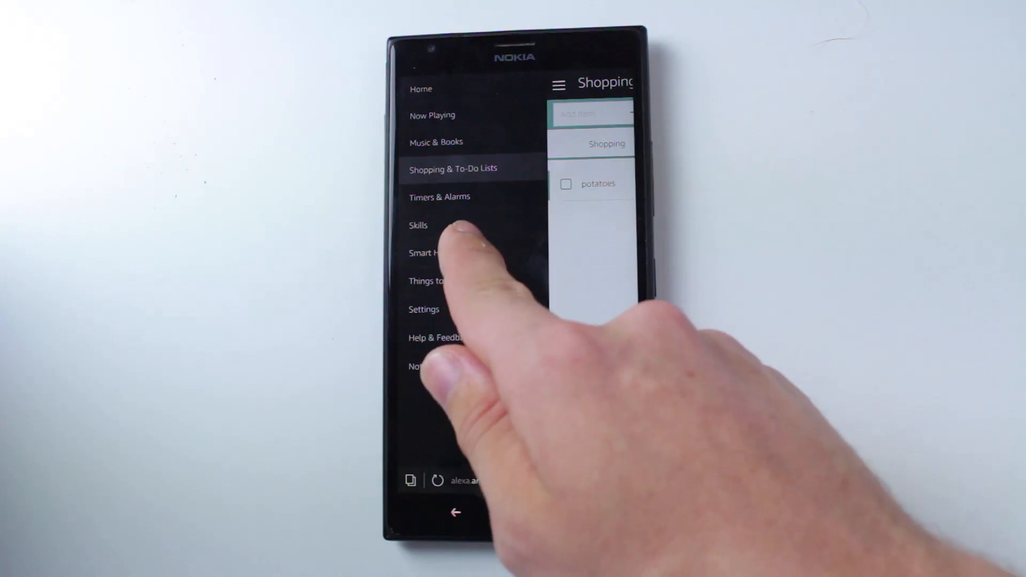
Go to Timers & Alarms, which shows a browser-not-supported message, and reopen the side menu
left_click(440, 197)
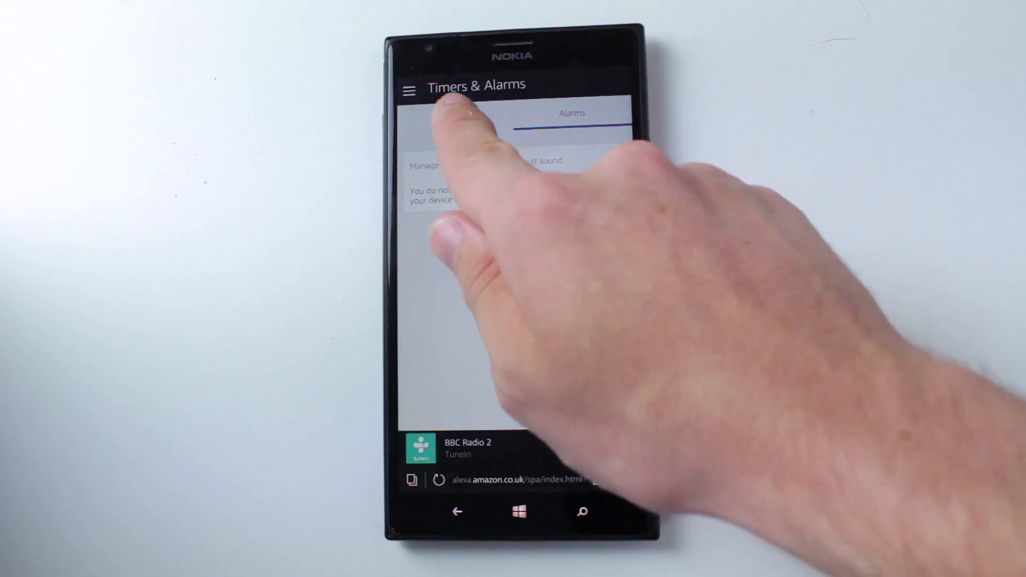
left_click(517, 512)
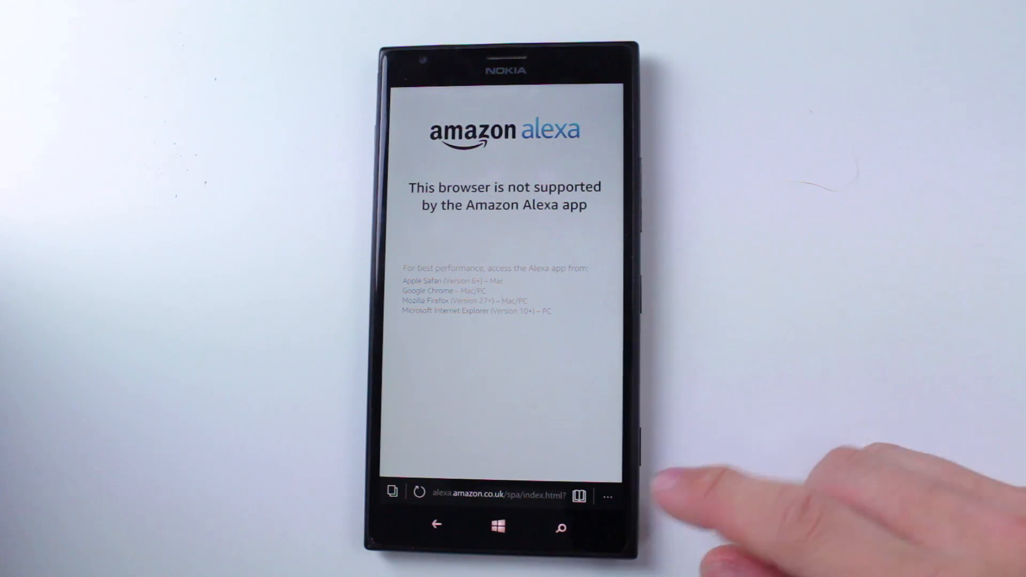
left_click(607, 495)
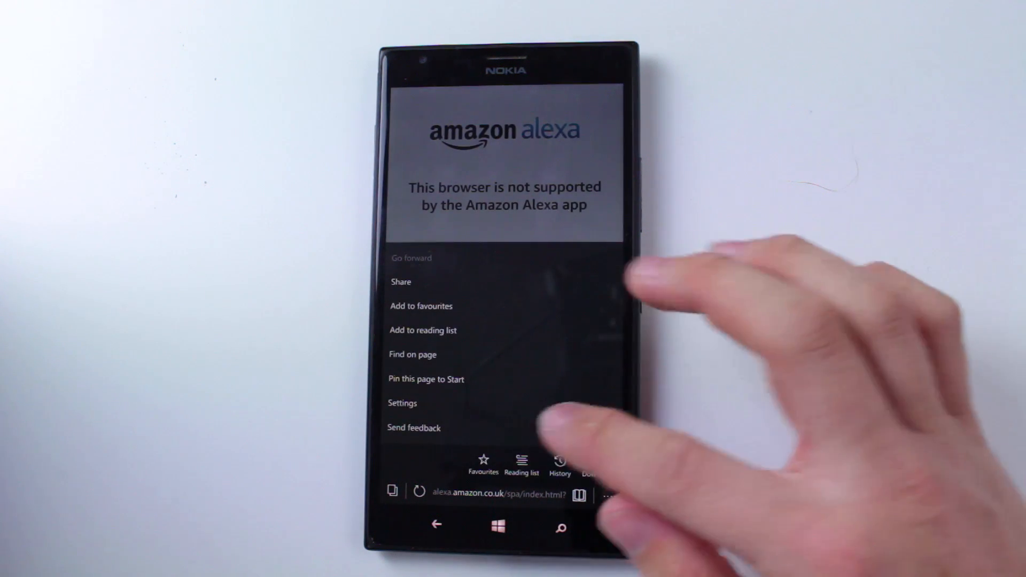
left_click(402, 403)
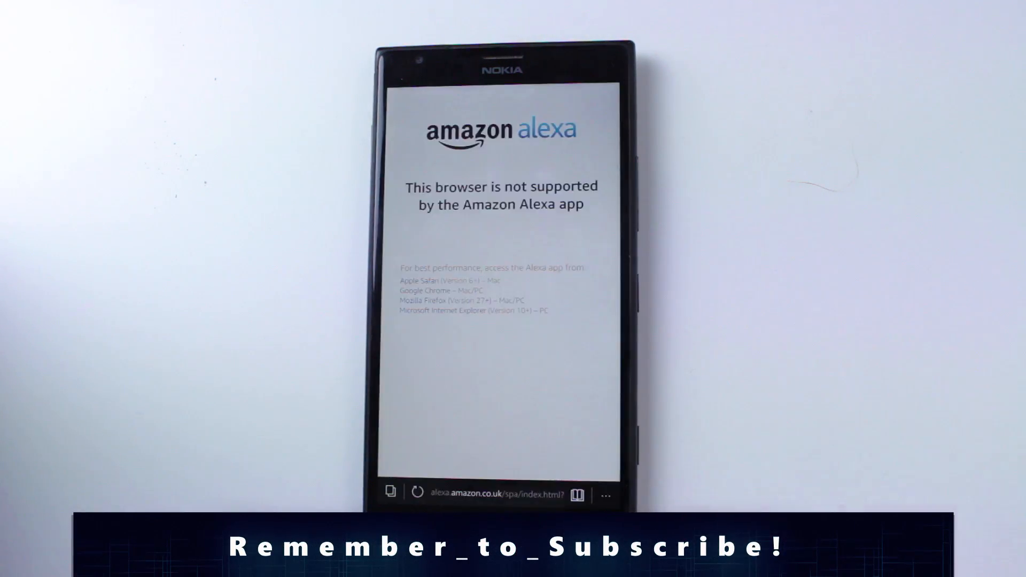
left_click(495, 493)
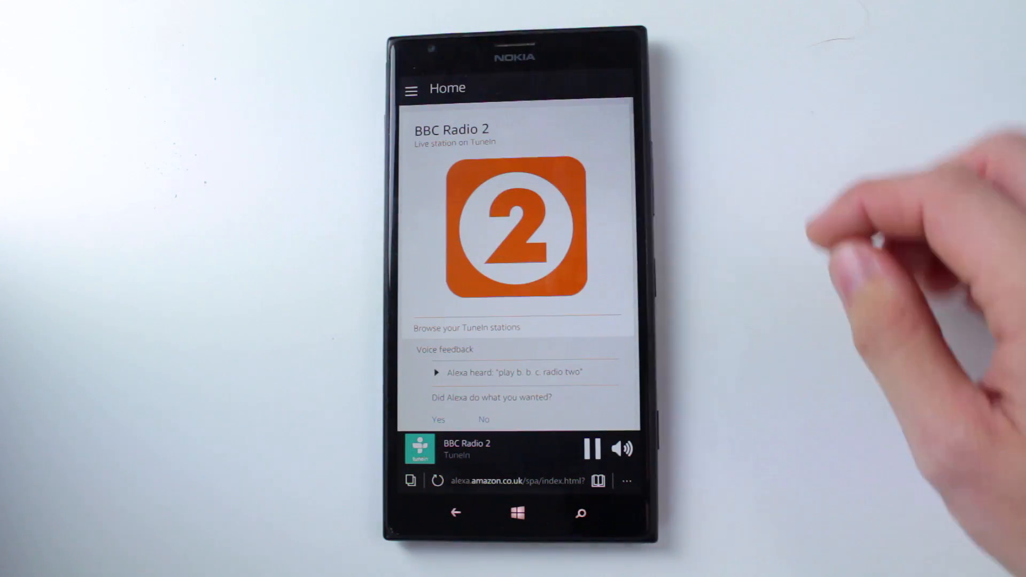
Go to the All Skills page and scroll through local skills and things to try
left_click(411, 90)
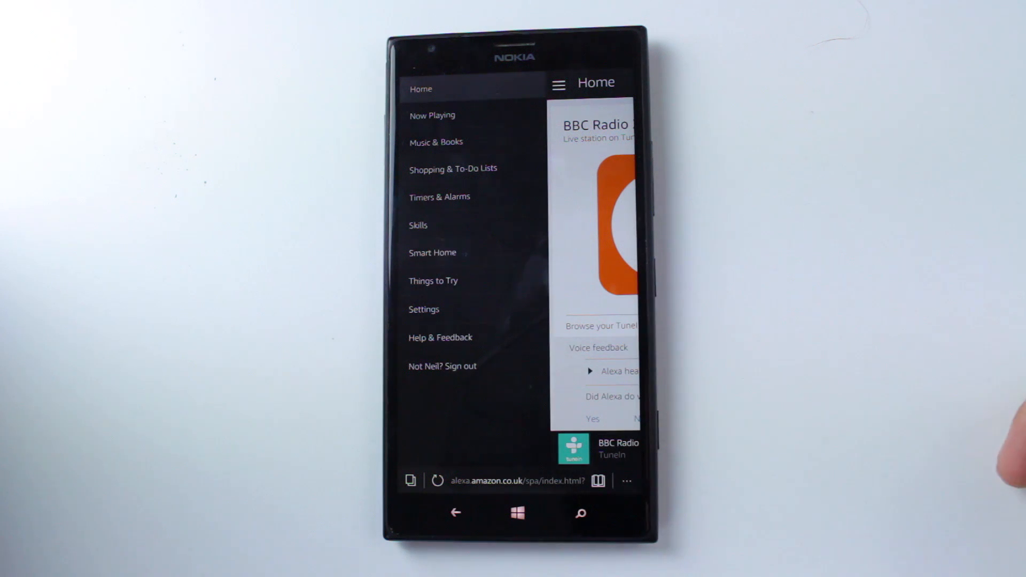
left_click(418, 225)
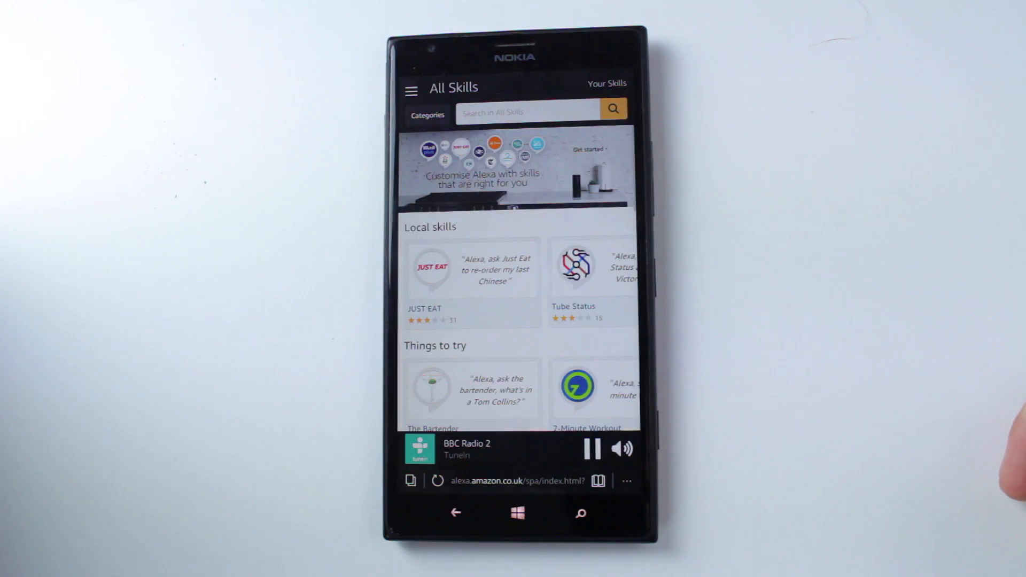
scroll("down", 3)
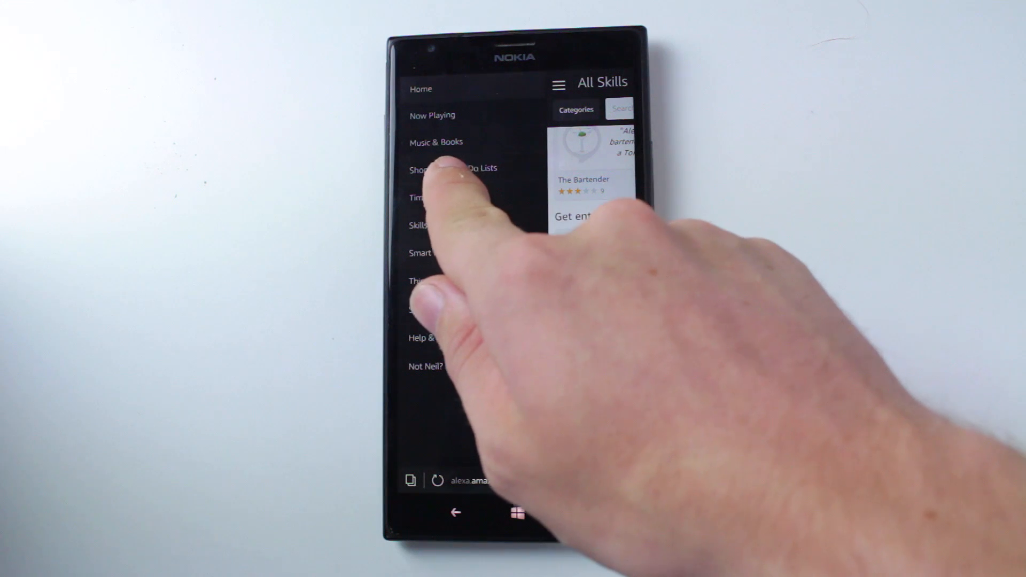
Go to Shopping & To-Do Lists showing potatoes, then reopen the side menu
left_click(432, 169)
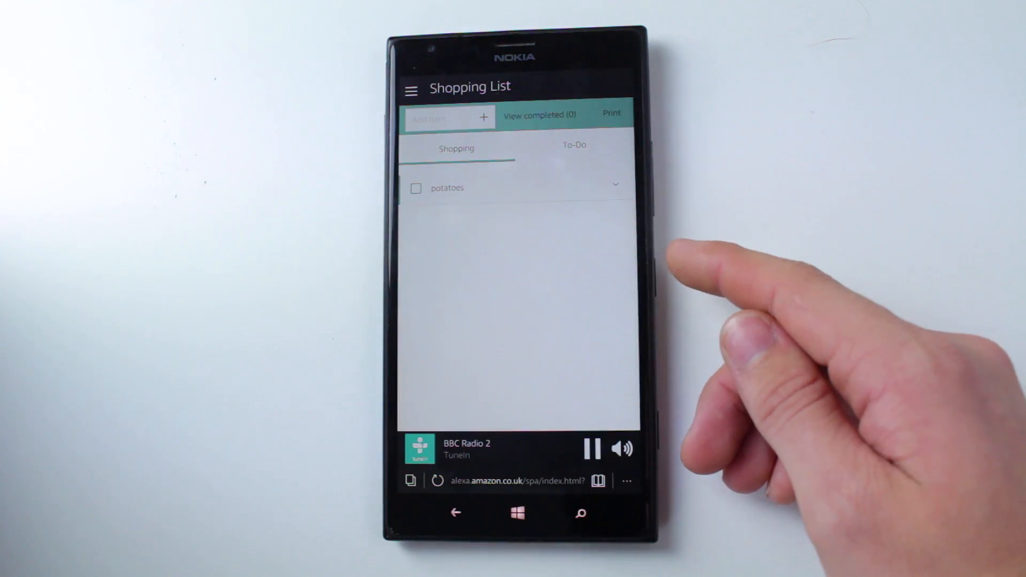
left_click(411, 90)
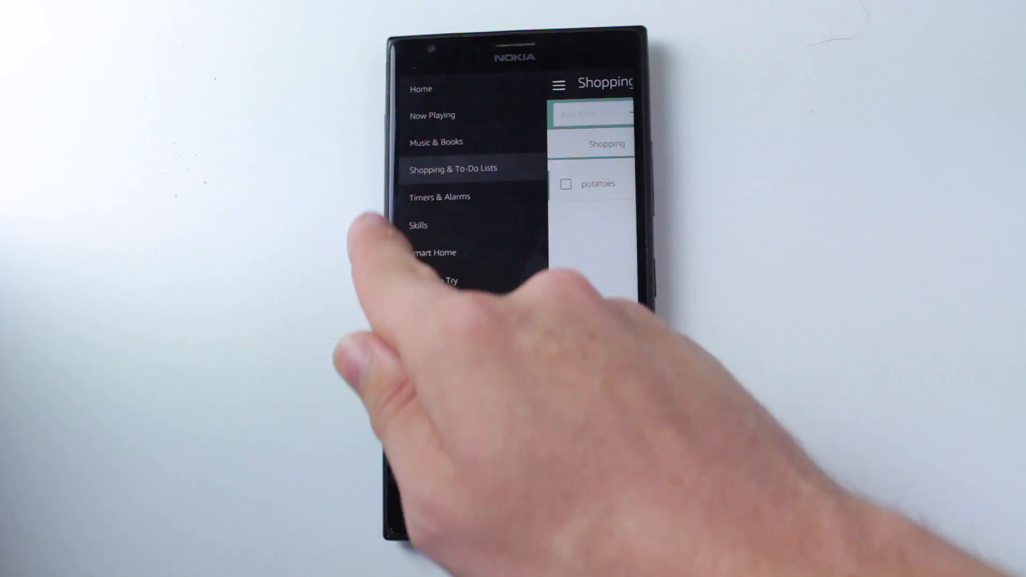